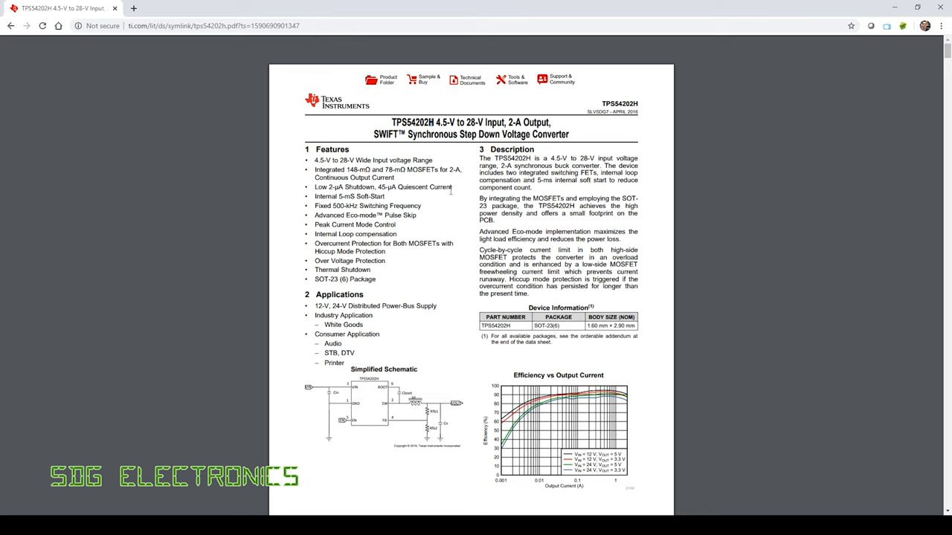
Zoom in and scroll to section 7.3.6 Adjusting Under Voltage Lockout on page 10
{"action": "scroll", "scroll_direction": "down", "scroll_amount": 3}
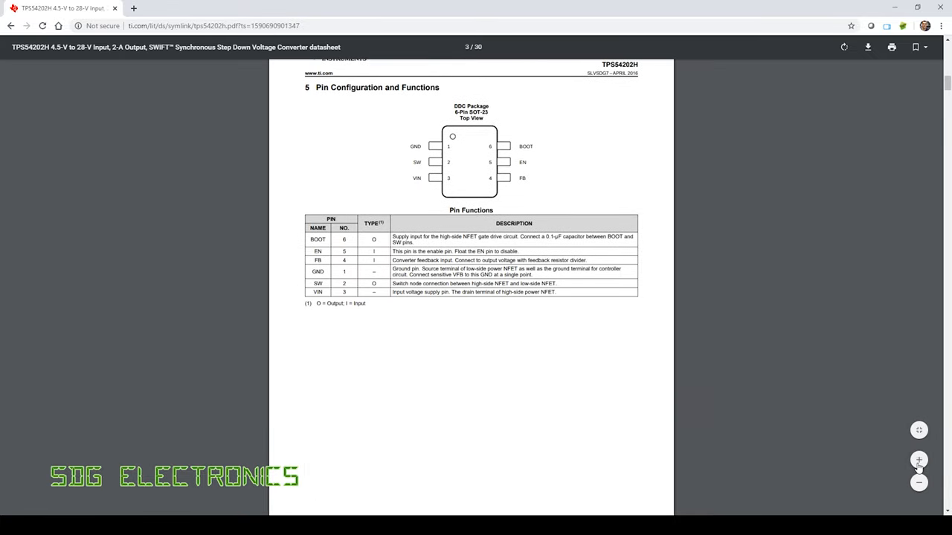
{"action": "left_click", "coordinate": [918, 460]}
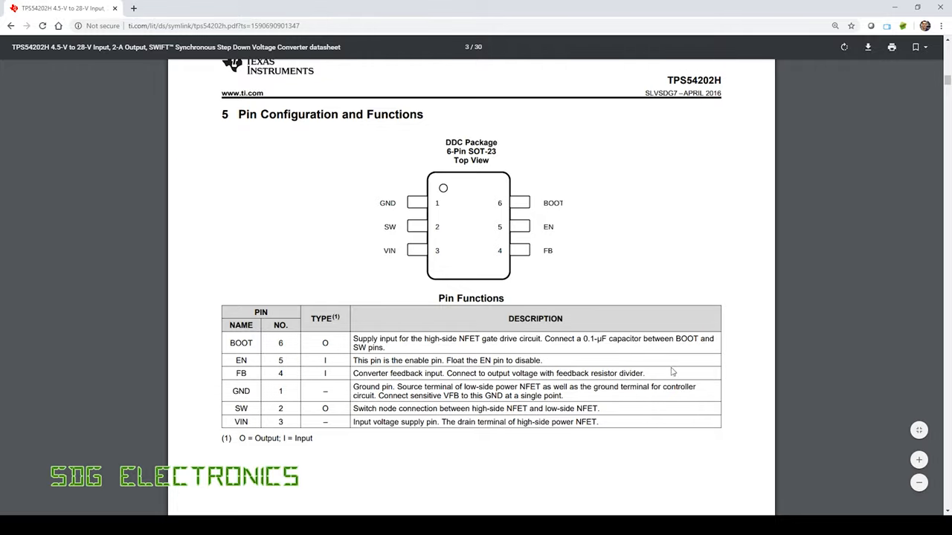
{"action": "scroll", "scroll_direction": "down", "scroll_amount": 3}
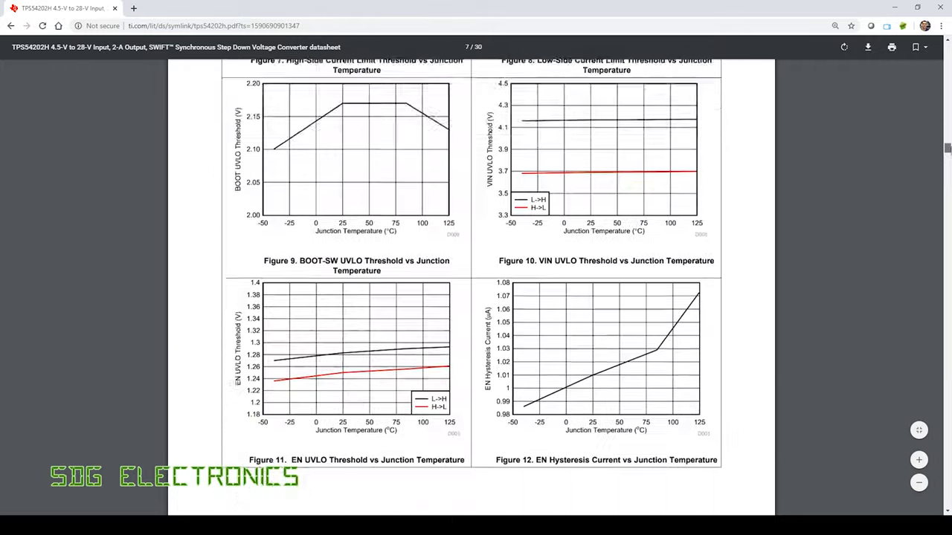
{"action": "scroll", "scroll_direction": "down", "scroll_amount": 3}
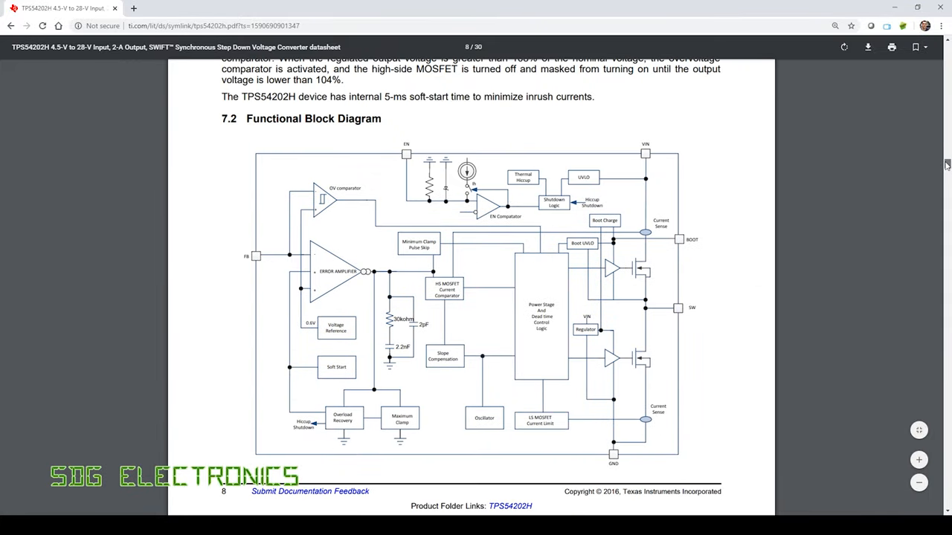
{"action": "mouse_move", "coordinate": [429, 196]}
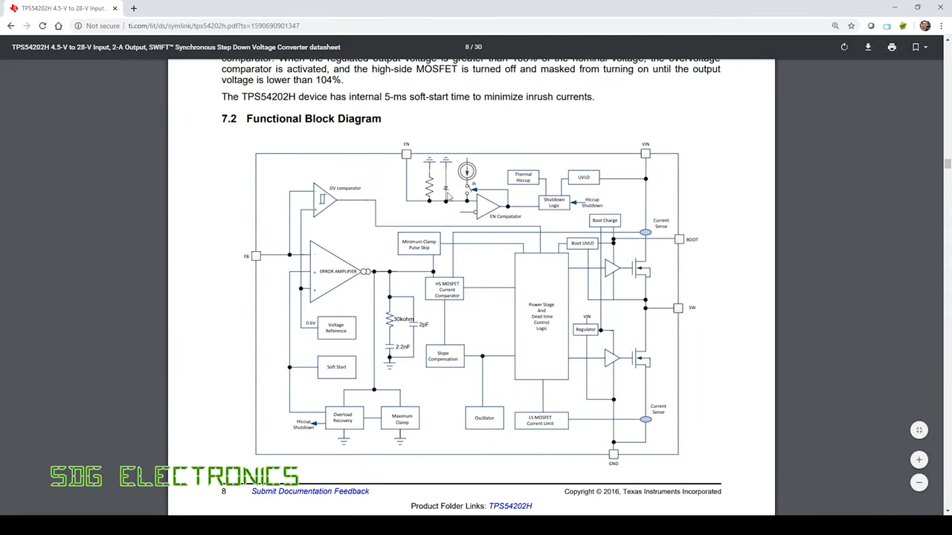
{"action": "mouse_move", "coordinate": [878, 194]}
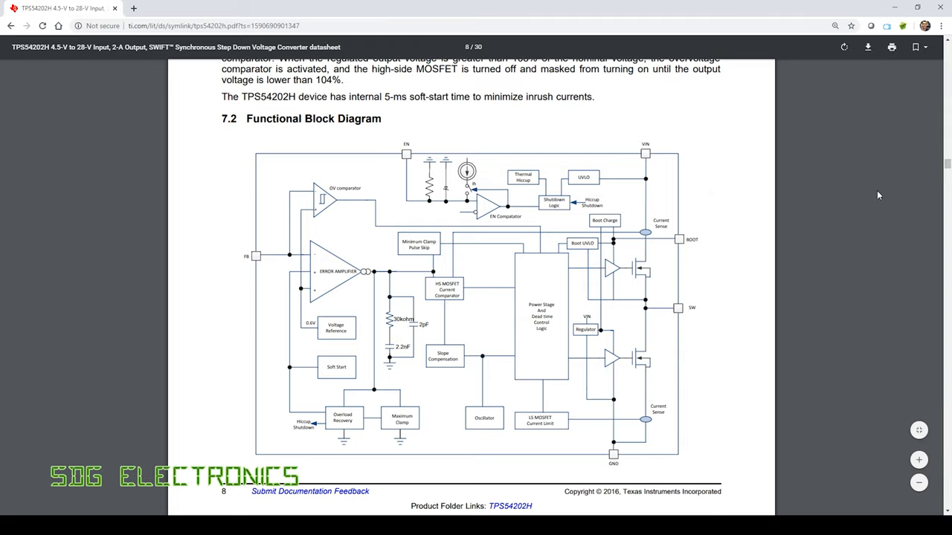
{"action": "scroll", "scroll_direction": "down", "scroll_amount": 3}
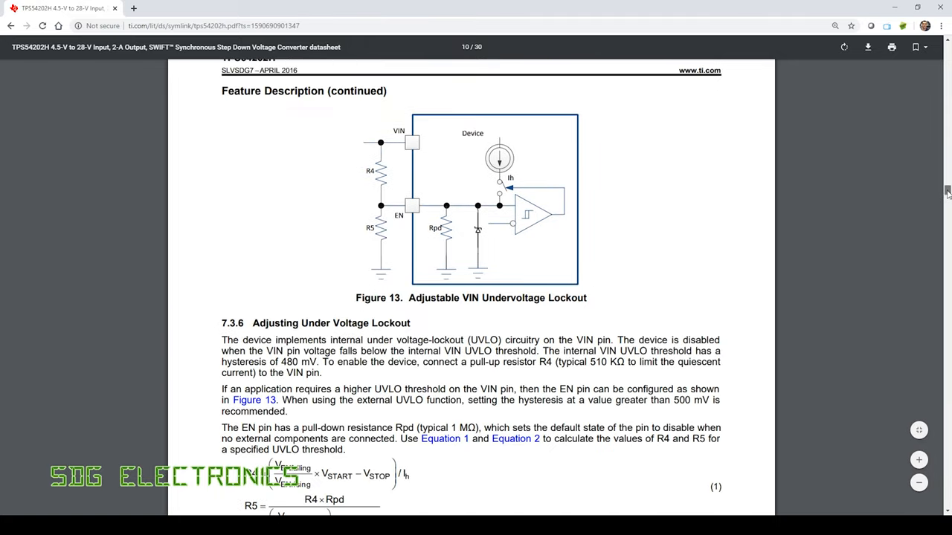
Scroll to section 8.2 showing the Figure 14 schematic and Table 1 design parameters
{"action": "scroll", "scroll_direction": "down", "scroll_amount": 3}
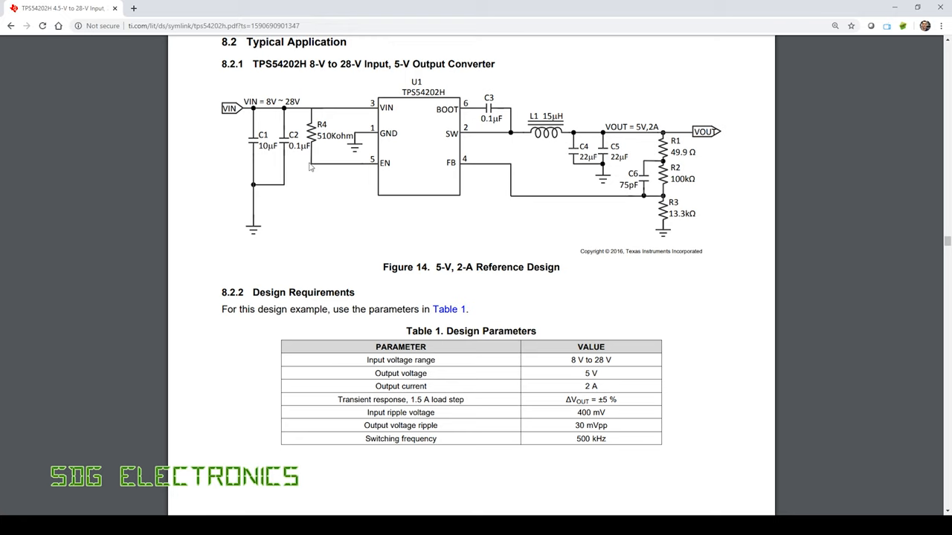
{"action": "mouse_move", "coordinate": [378, 171]}
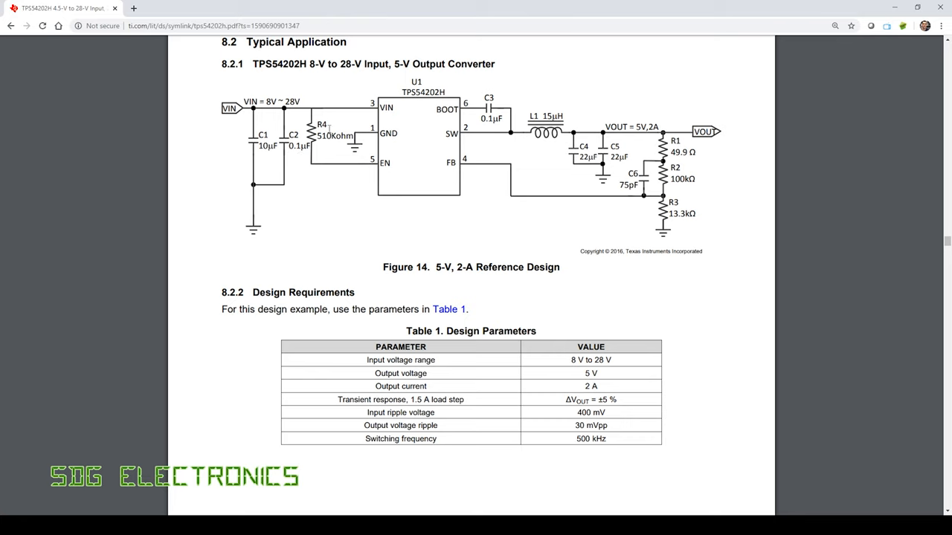
{"action": "mouse_move", "coordinate": [303, 145]}
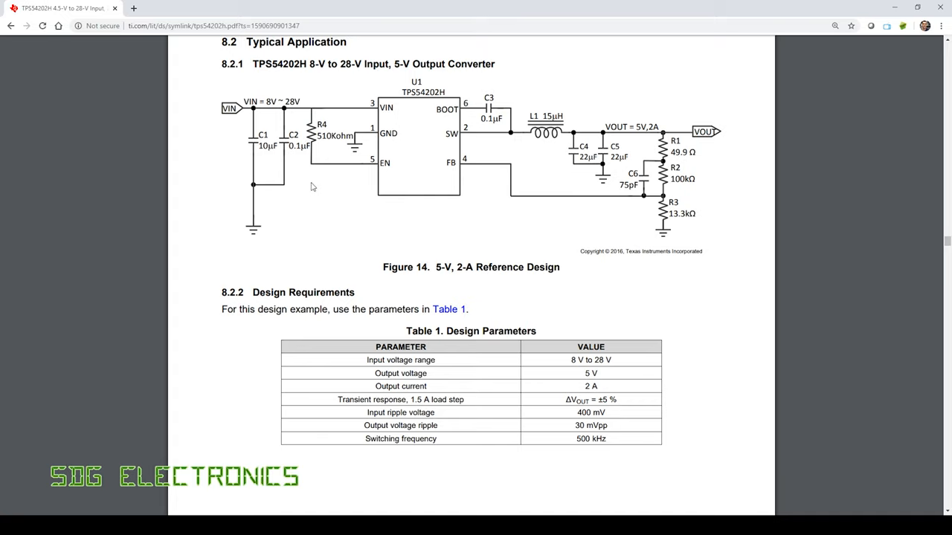
{"action": "mouse_move", "coordinate": [316, 182]}
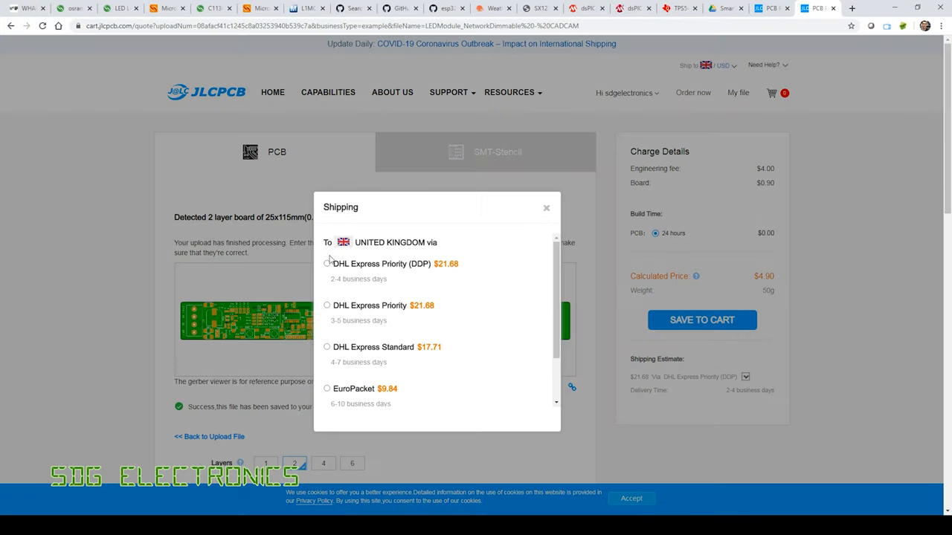
{"action": "mouse_move", "coordinate": [409, 387]}
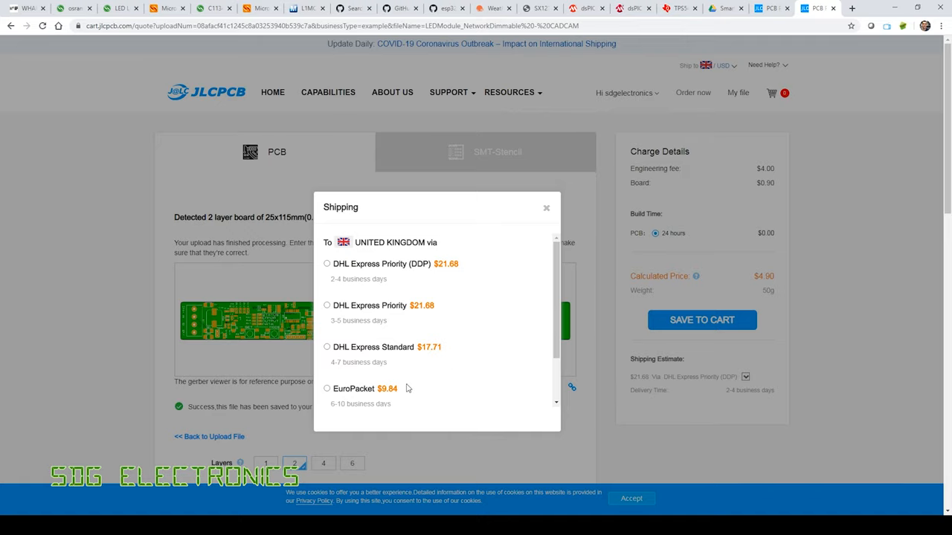